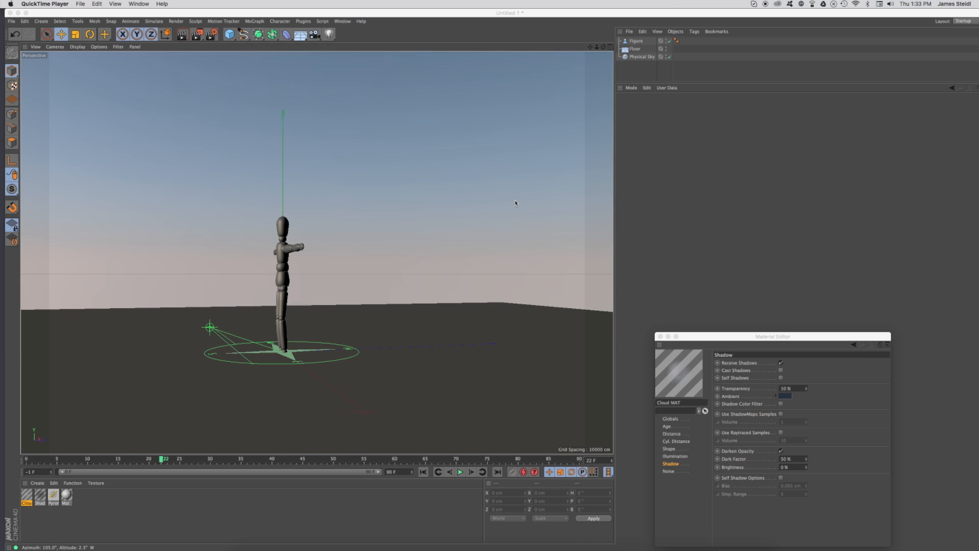
Load the Easy Cloud Biplane preset into the scene around the figure
left_click(301, 35)
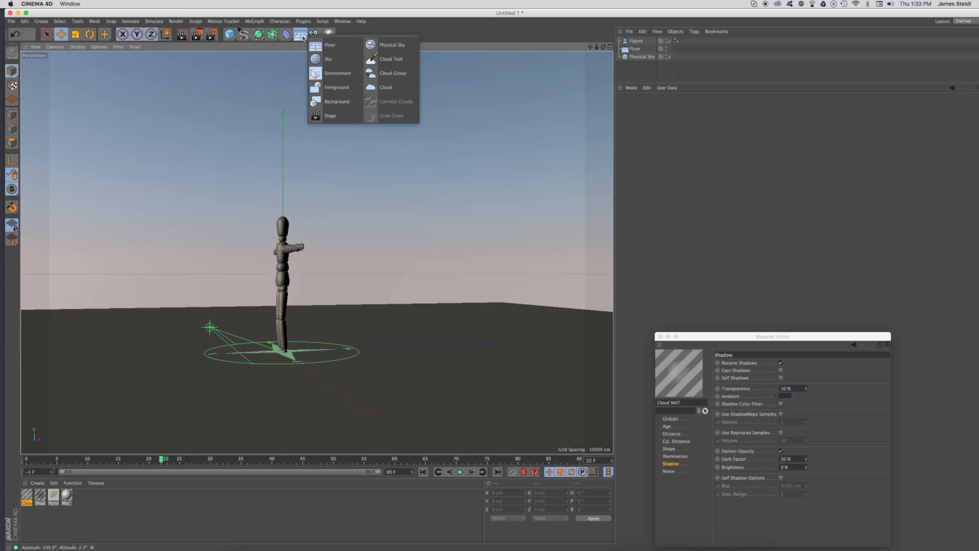
mouse_move(385, 86)
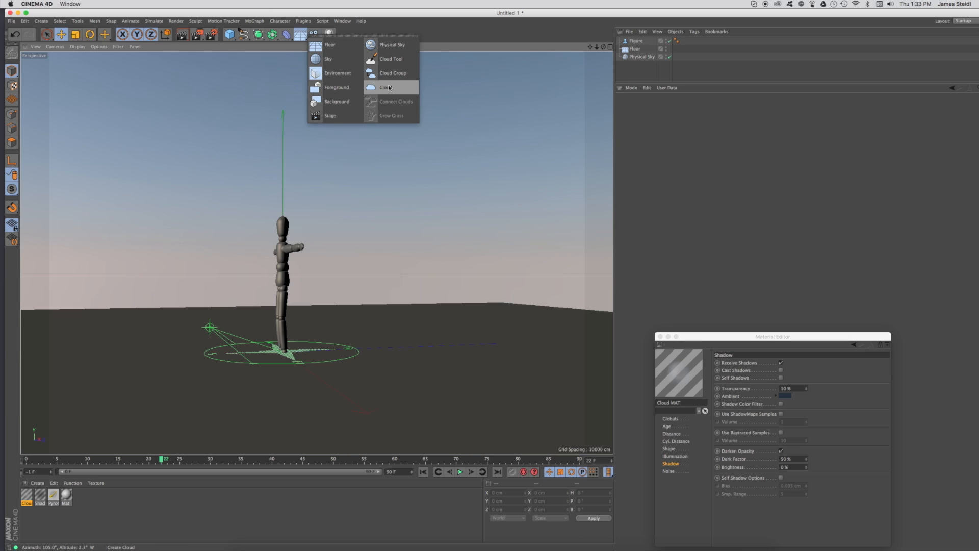
mouse_move(390, 60)
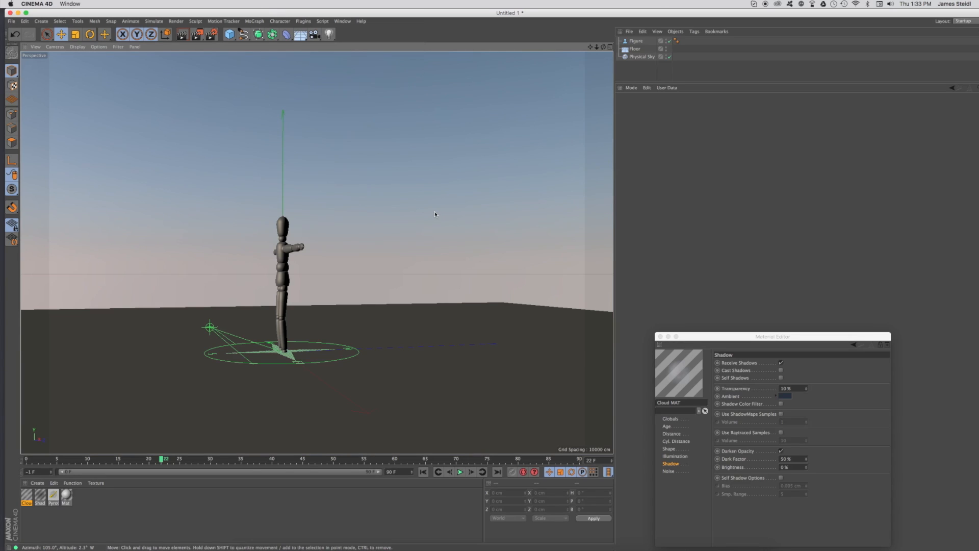
mouse_move(434, 214)
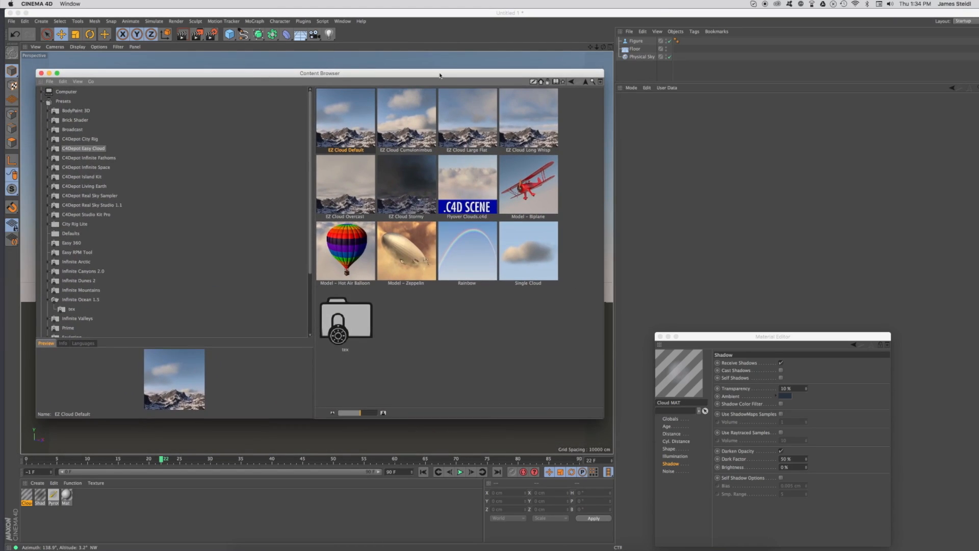
mouse_move(356, 107)
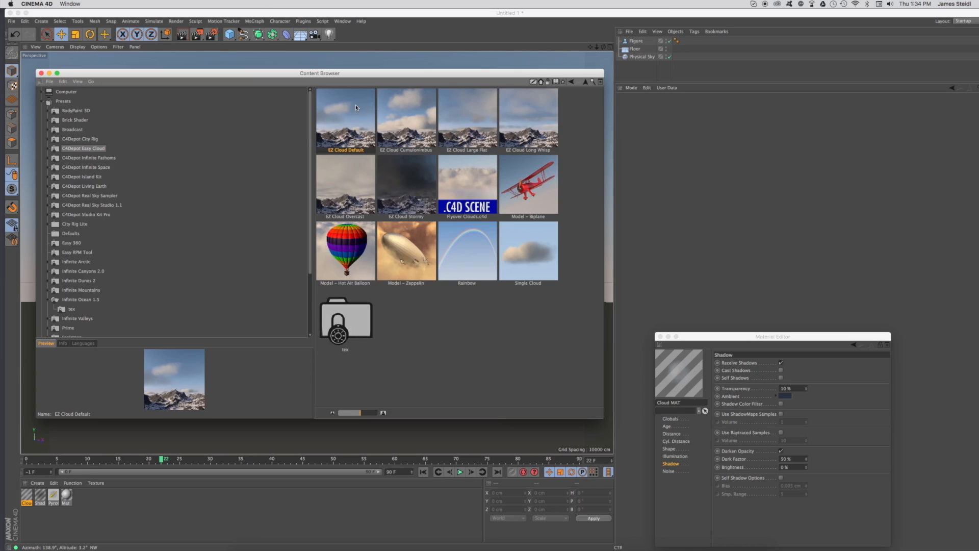
mouse_move(401, 116)
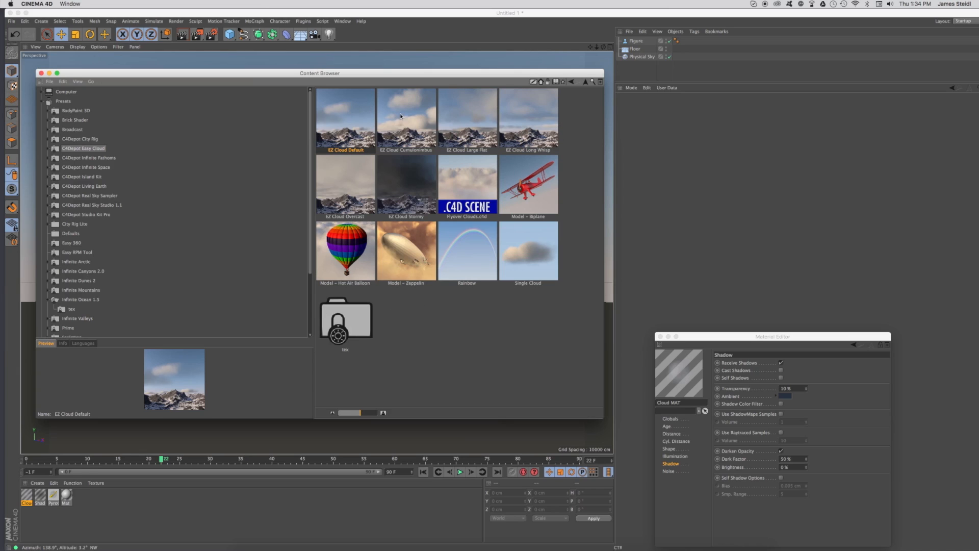
mouse_move(390, 118)
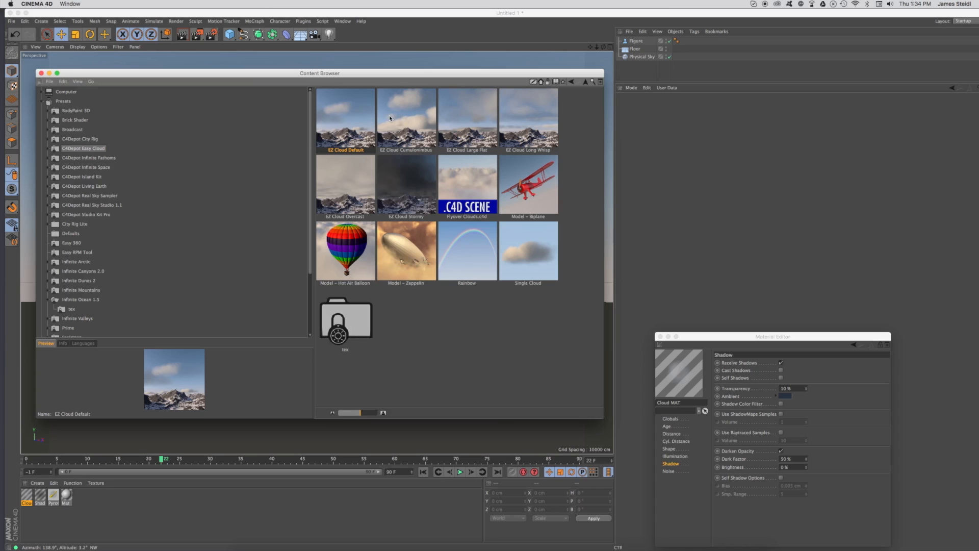
mouse_move(472, 120)
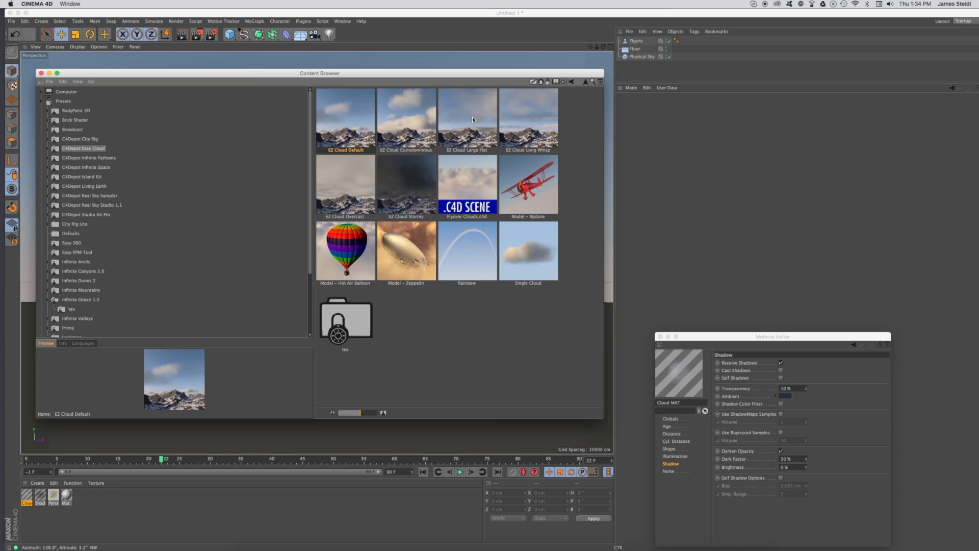
mouse_move(418, 212)
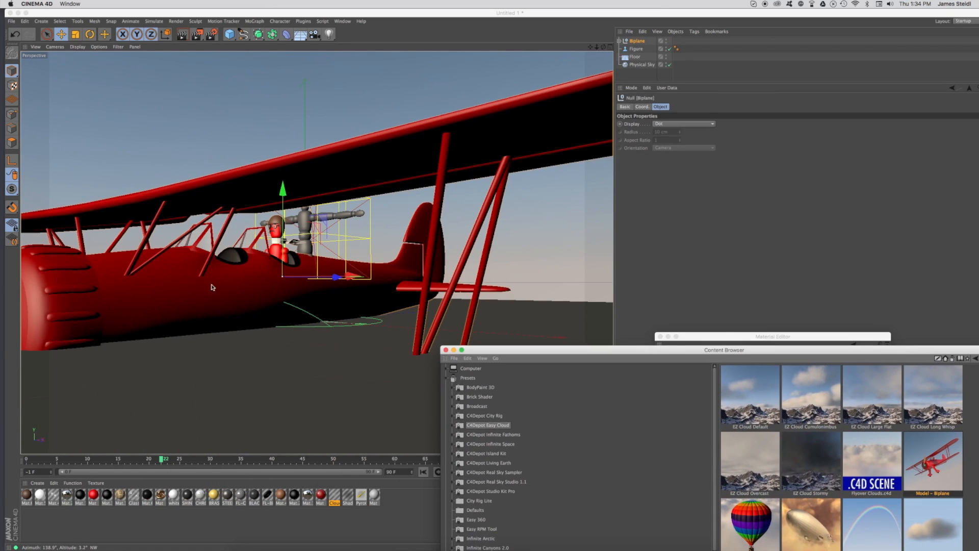
Replace the biplane with the default Easy Cloud object filling the sky
left_click(635, 56)
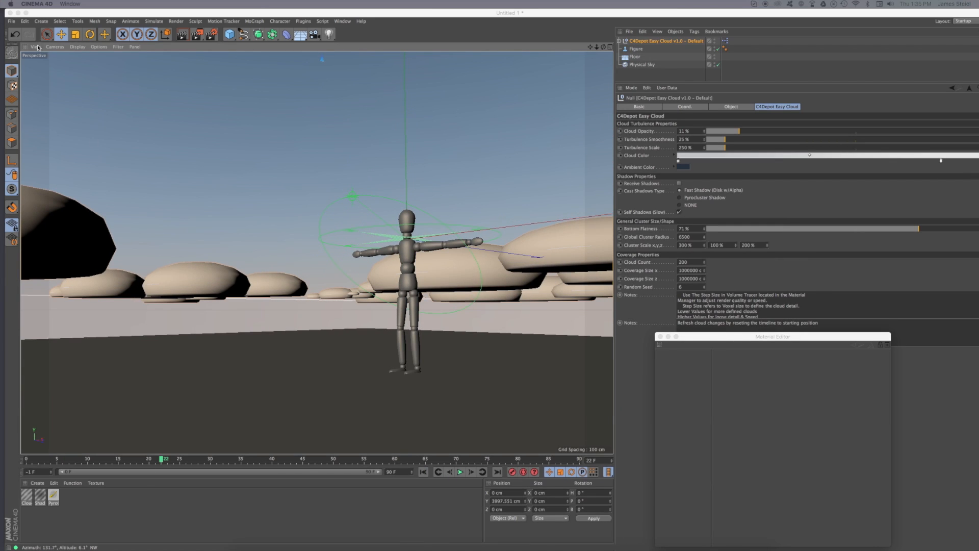
left_click(190, 34)
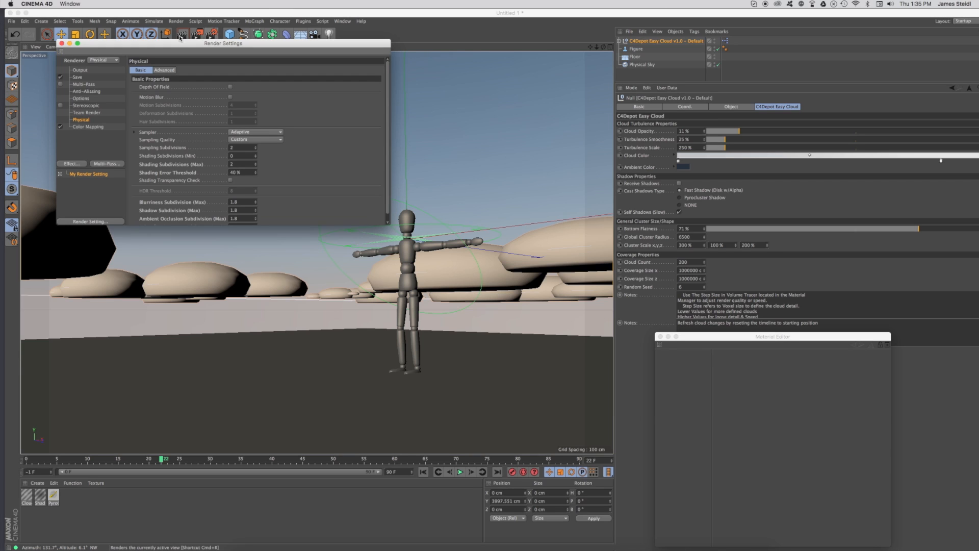
left_click_drag(223, 43, 329, 170)
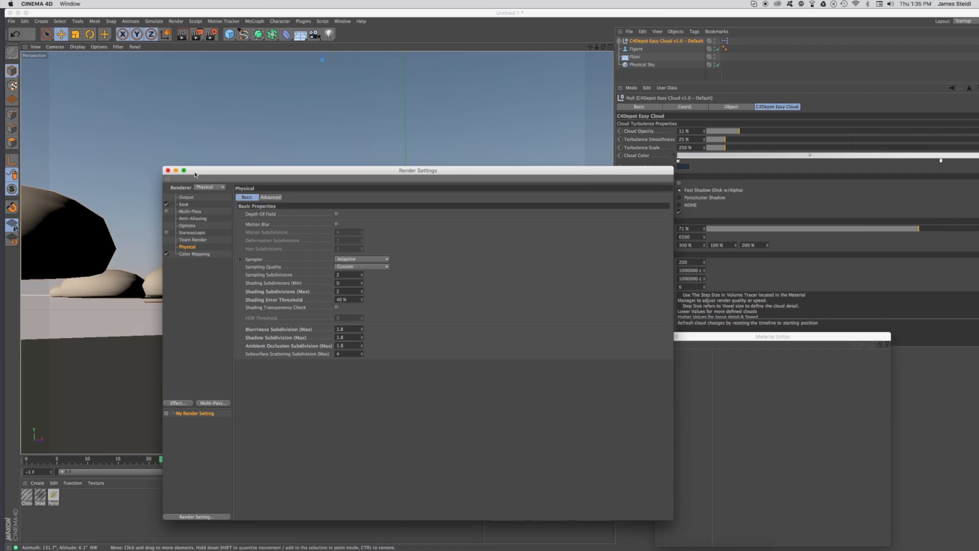
left_click(210, 187)
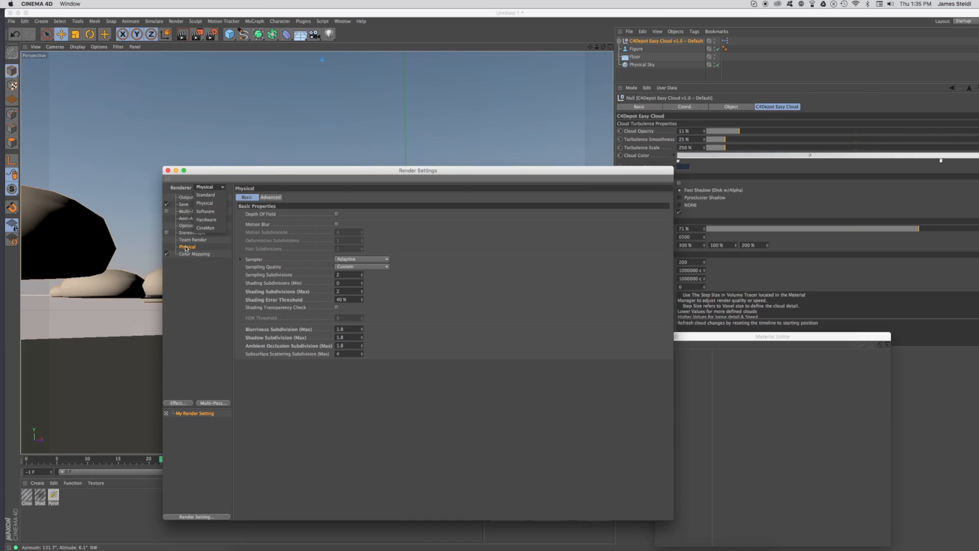
left_click(193, 254)
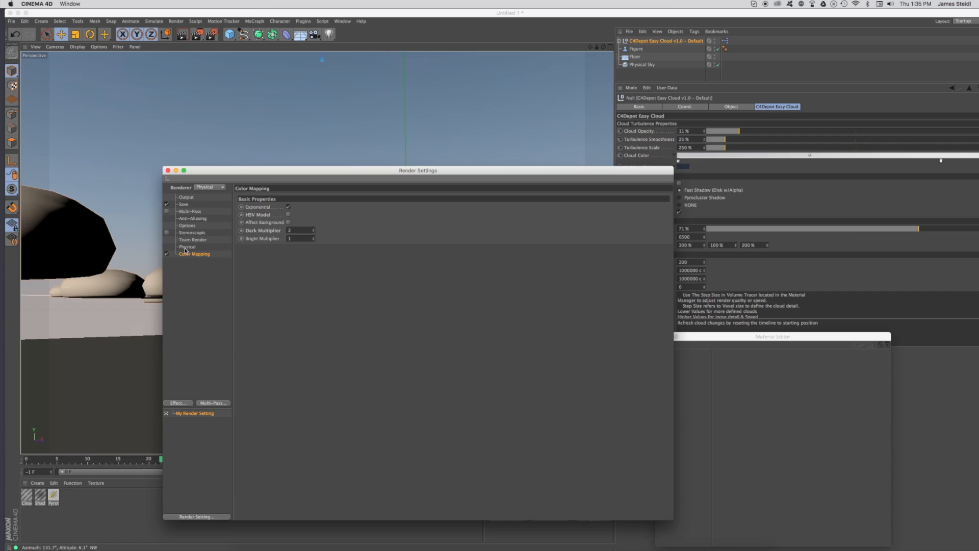
left_click(186, 247)
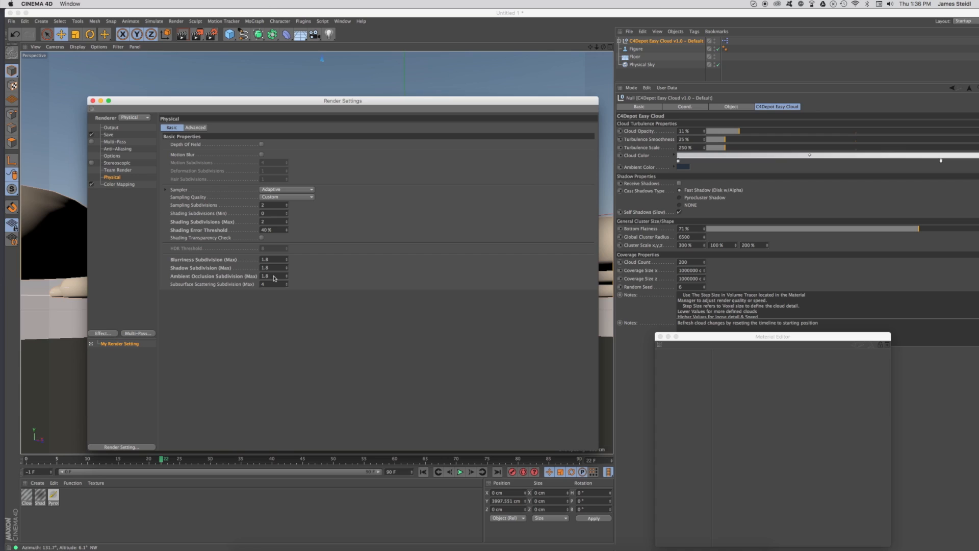
mouse_move(244, 244)
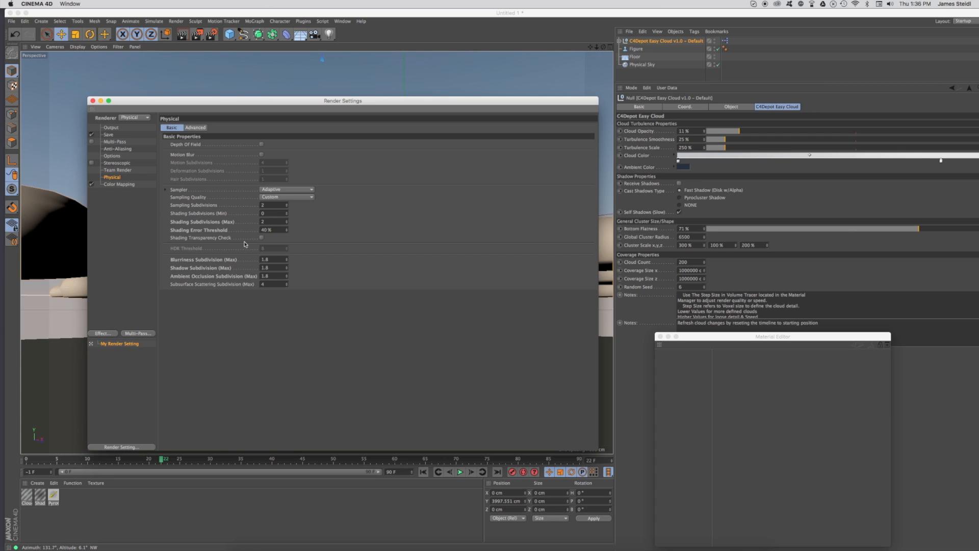
mouse_move(376, 187)
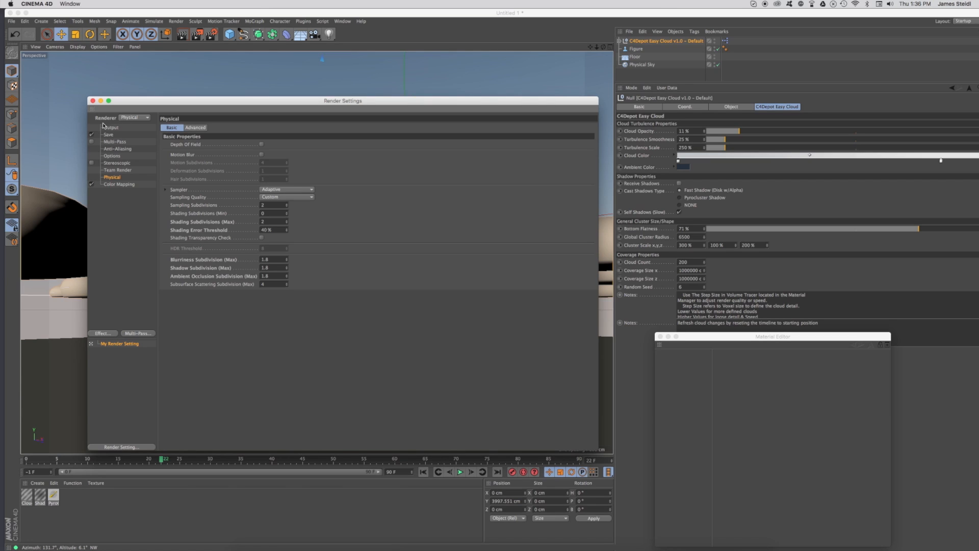
left_click(93, 101)
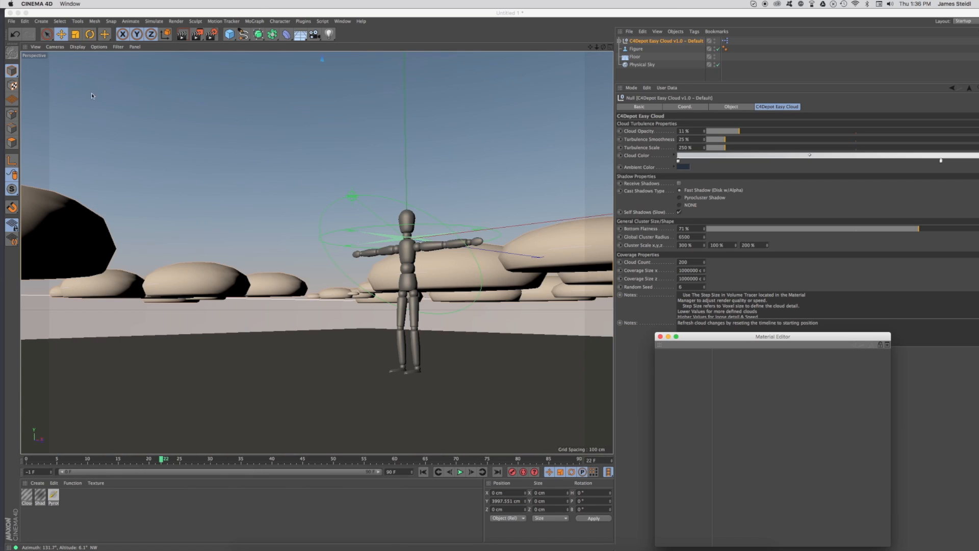
Check View Clipping stays at Huge in Project Settings, then return to the Easy Cloud properties
left_click(24, 21)
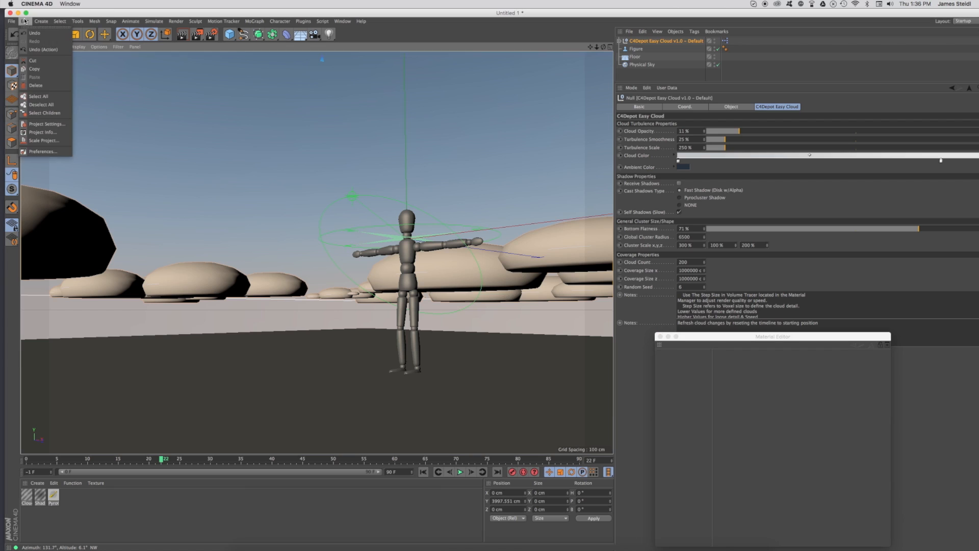
left_click(46, 124)
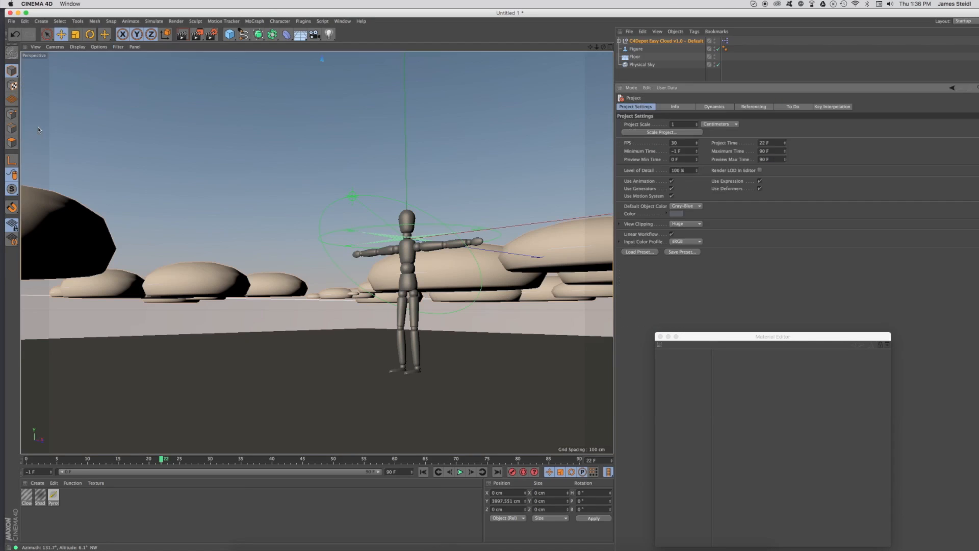
left_click(686, 223)
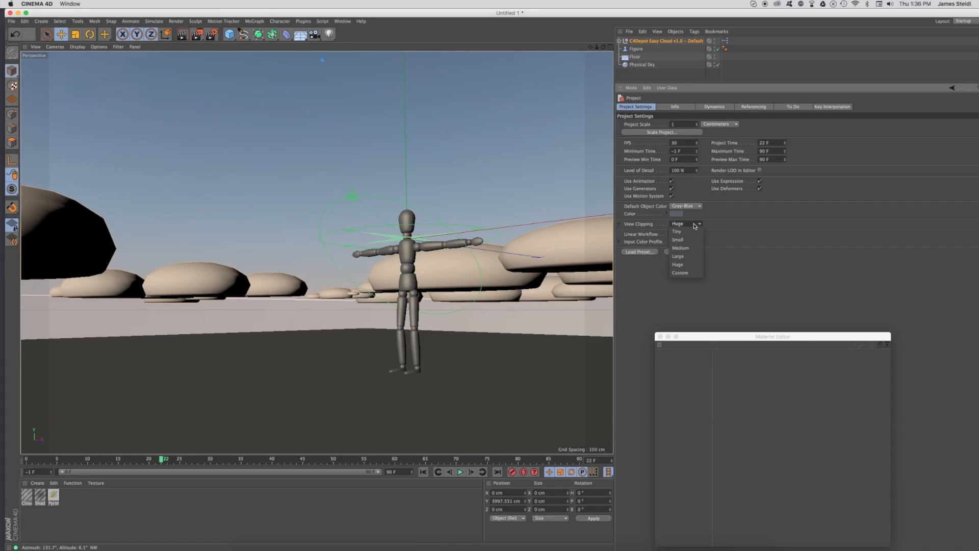
mouse_move(823, 220)
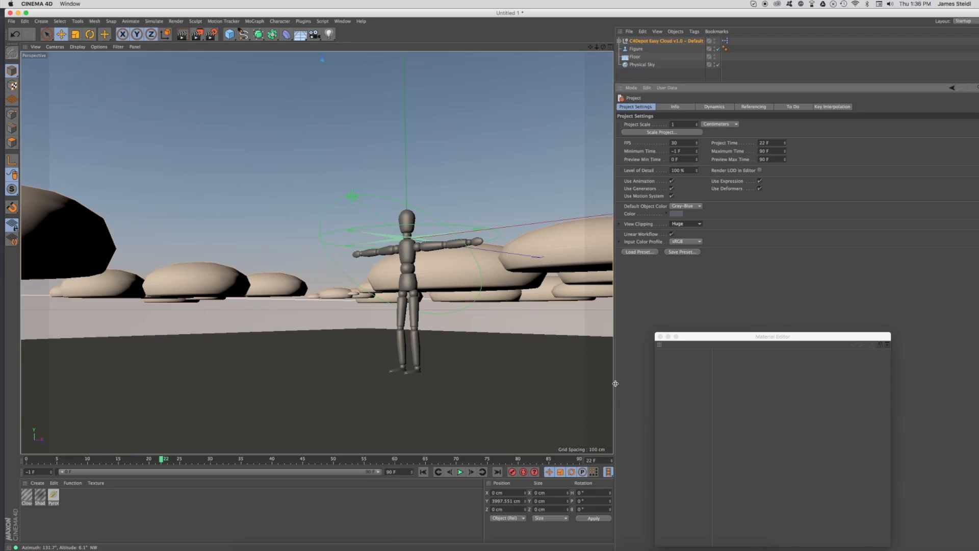
mouse_move(652, 387)
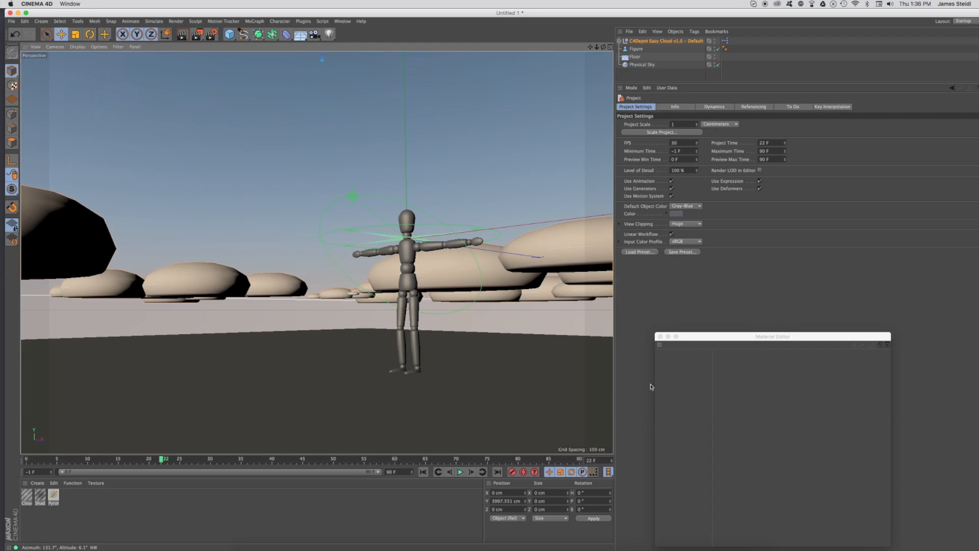
mouse_move(692, 166)
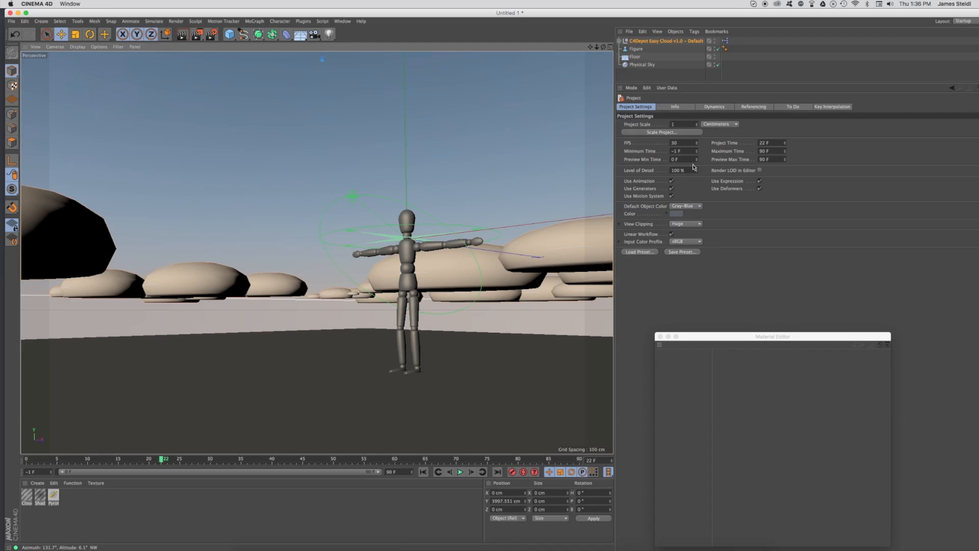
mouse_move(598, 96)
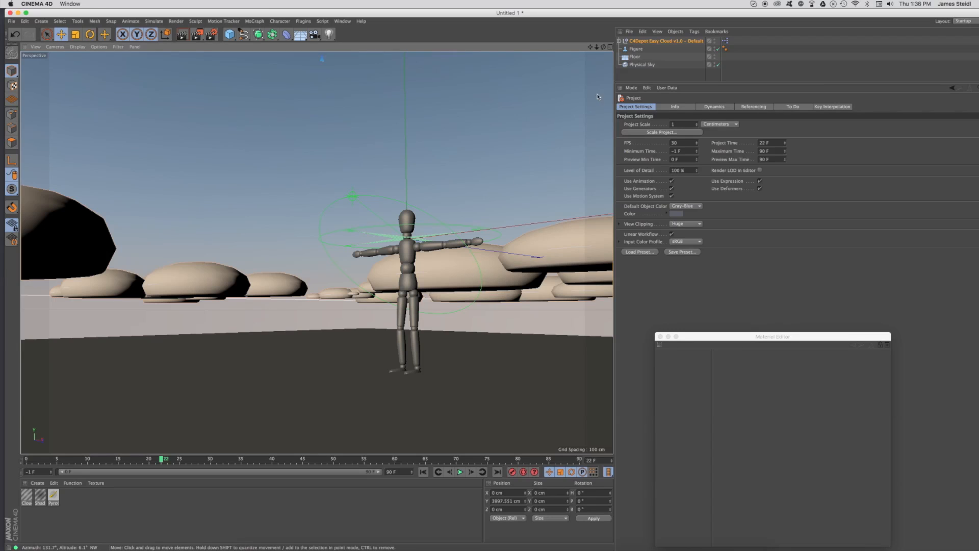
left_click(666, 41)
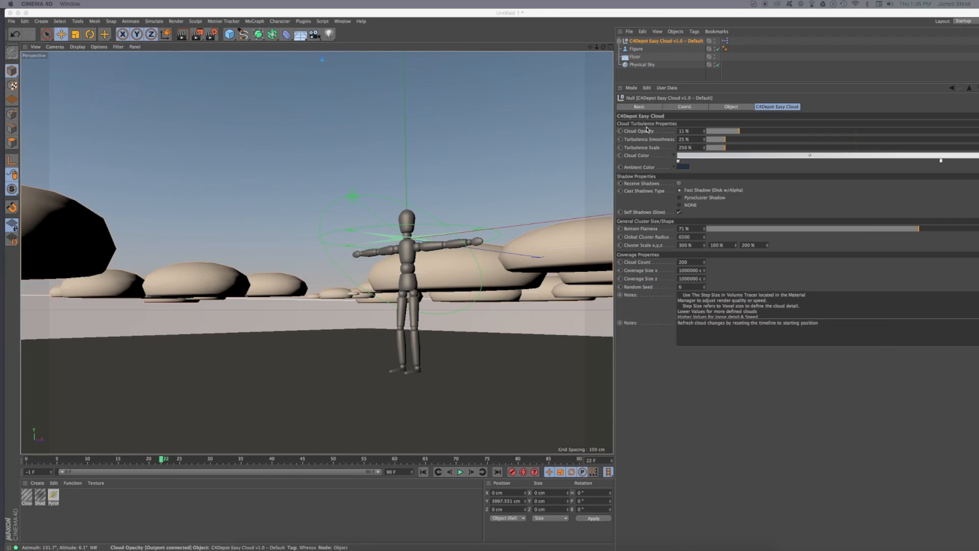
mouse_move(668, 149)
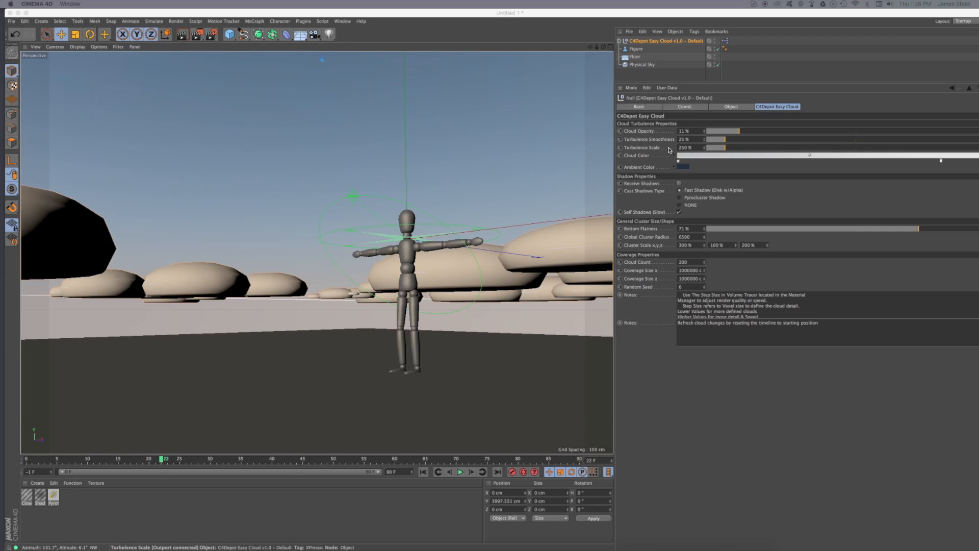
mouse_move(636, 155)
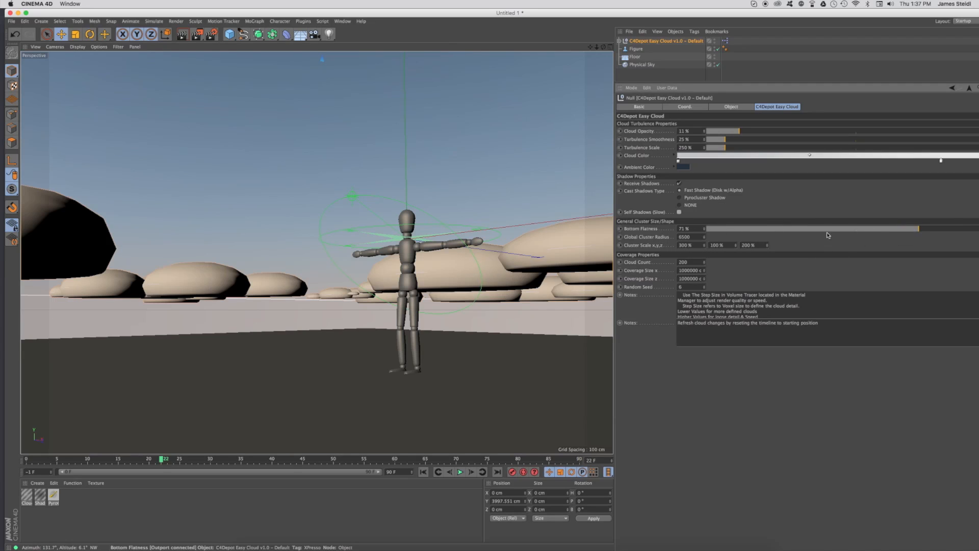
mouse_move(827, 235)
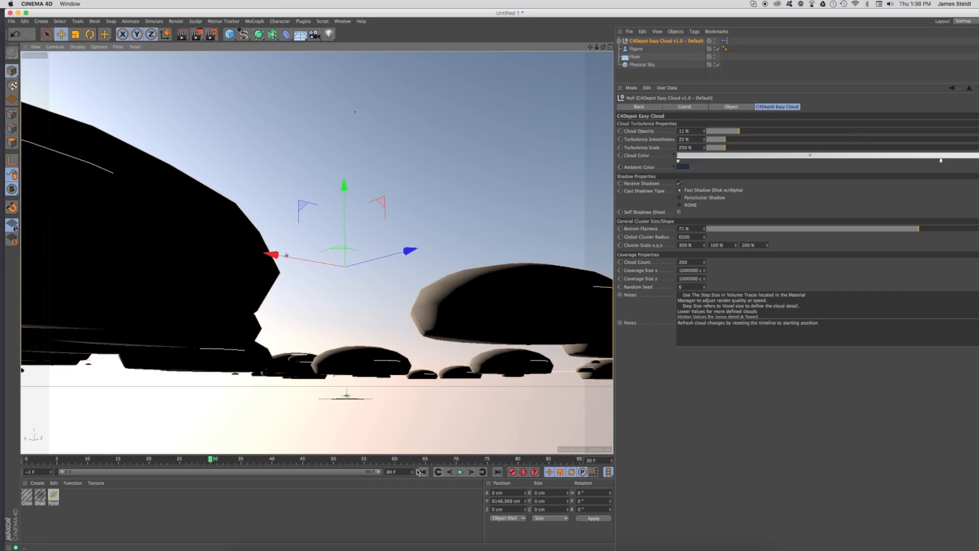
Move the playhead to refresh the clouds and show their dark shaded undersides
left_click(461, 471)
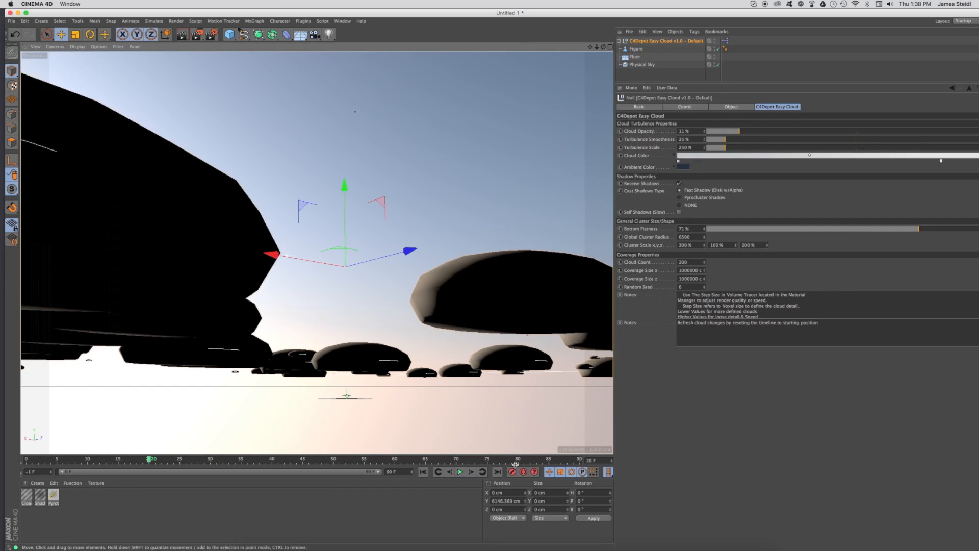
left_click(460, 471)
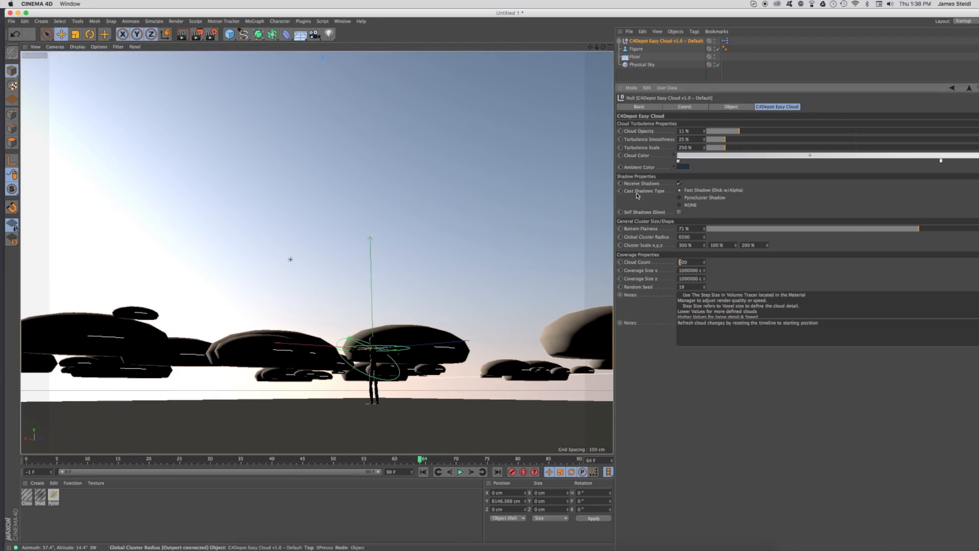
Set Cloud Count to 300 and Cluster Scale to 500/100/400% for bigger, denser clouds
left_click(424, 471)
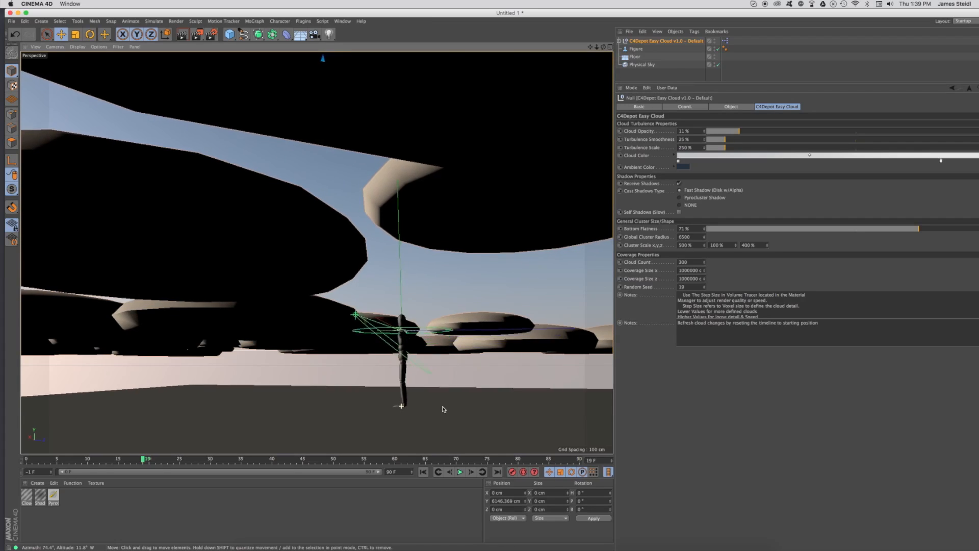
left_click_drag(444, 409, 406, 400)
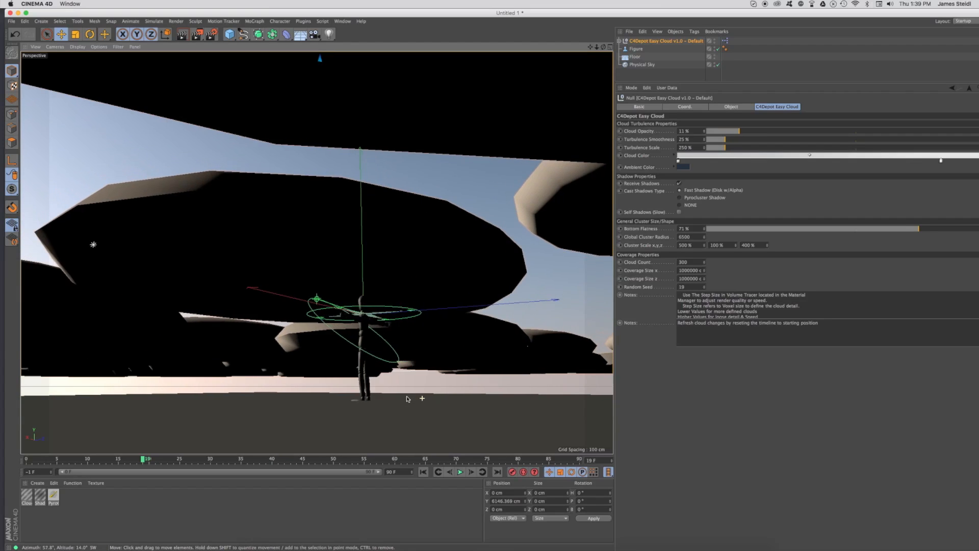
left_click(196, 34)
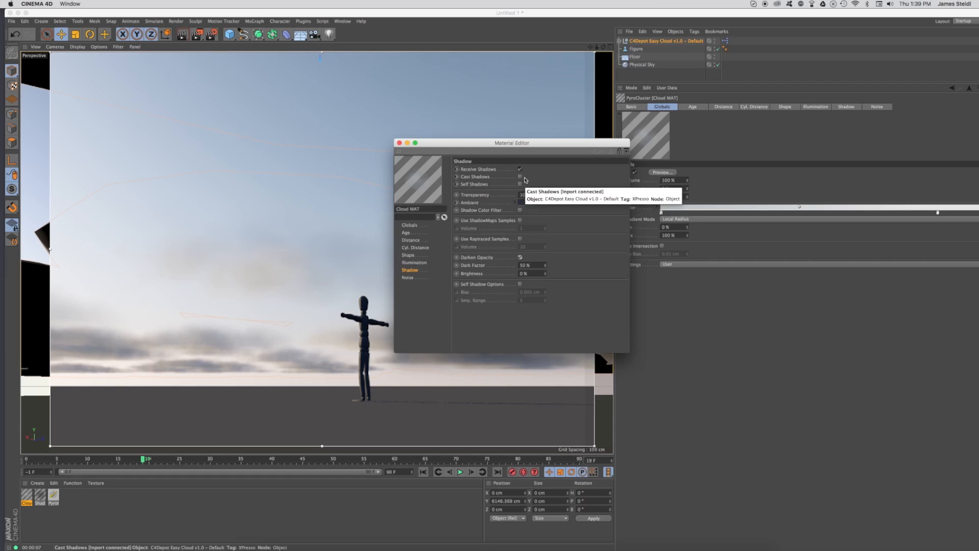
Set the Cloud MAT shadow to 10% transparency and 70% dark factor
left_click_drag(511, 143, 648, 147)
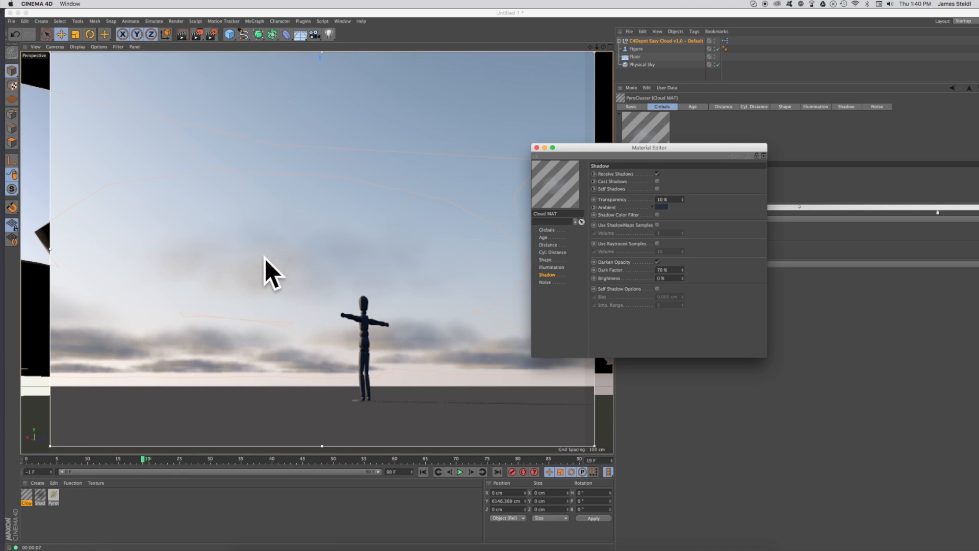
mouse_move(724, 149)
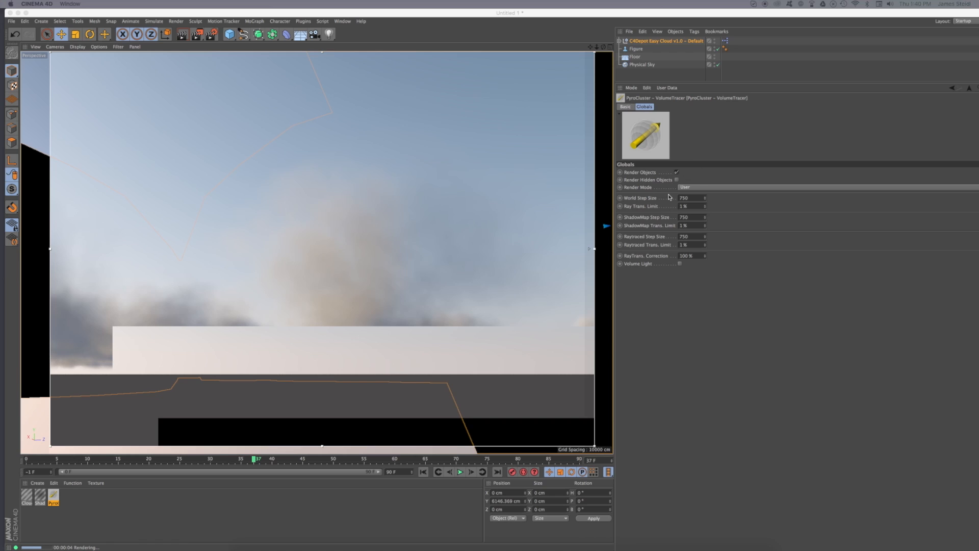
mouse_move(687, 200)
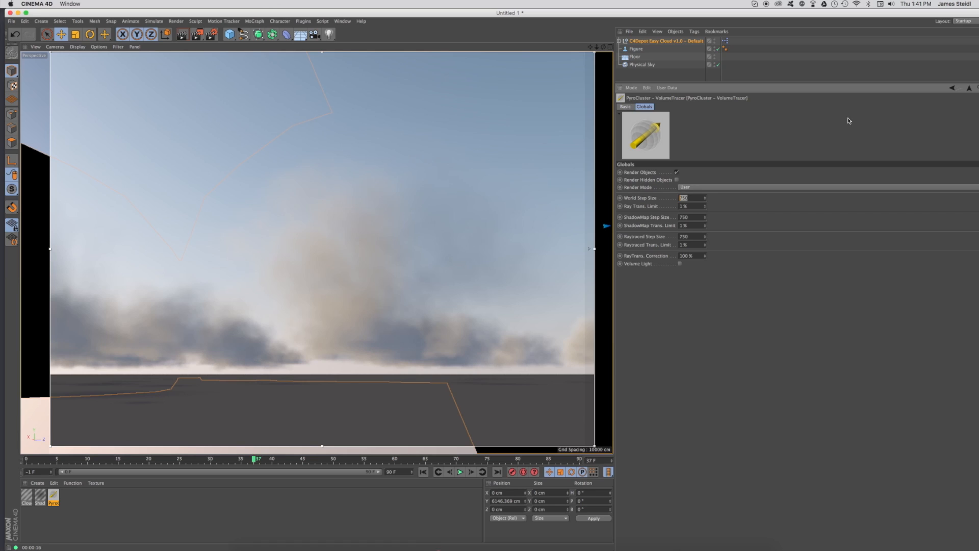
Raise the VolumeTracer World Step Size to 2000 and replay the timeline to re-render the clouds
type("2000")
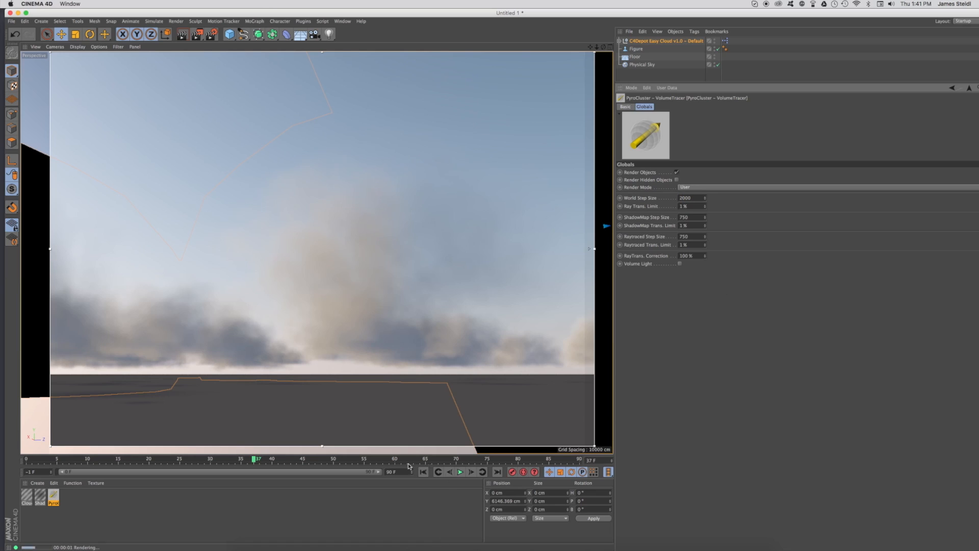
left_click(460, 471)
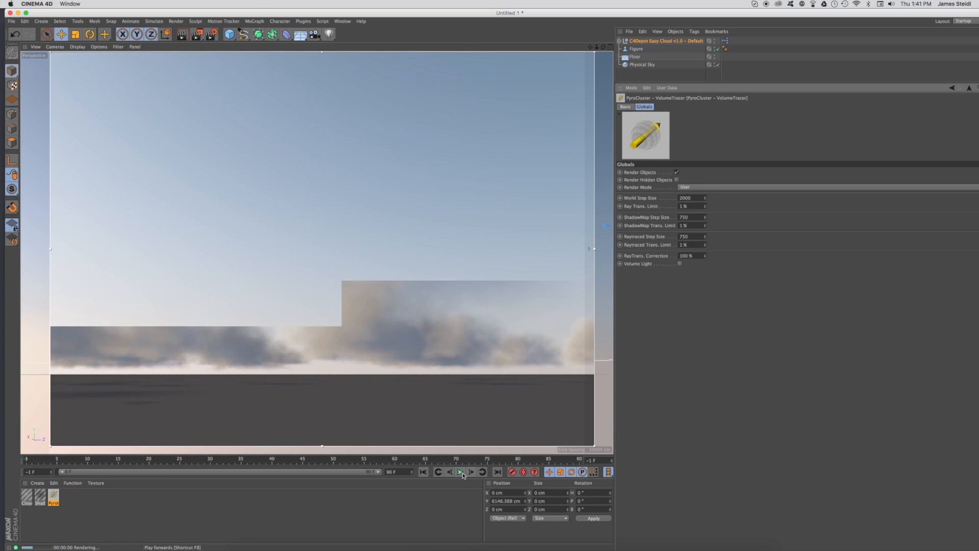
left_click(461, 471)
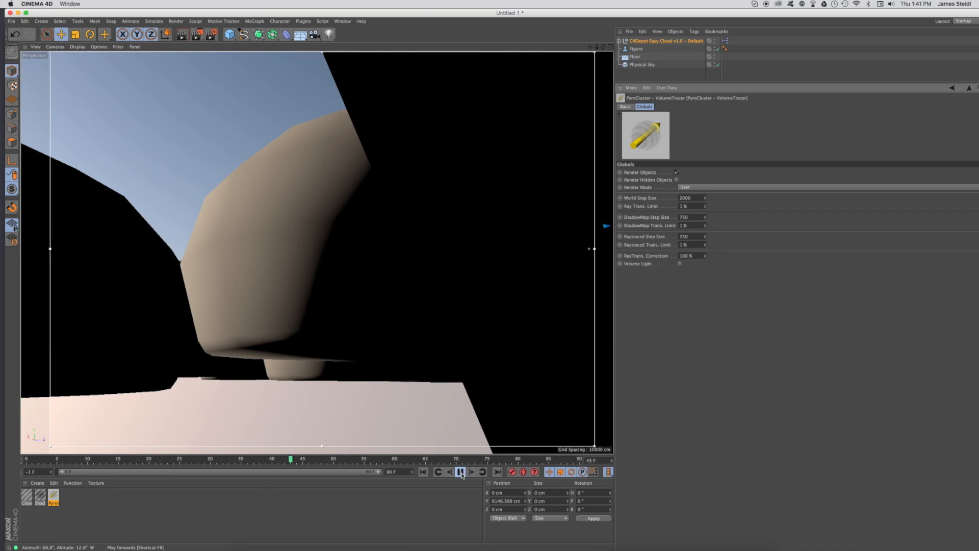
left_click(461, 472)
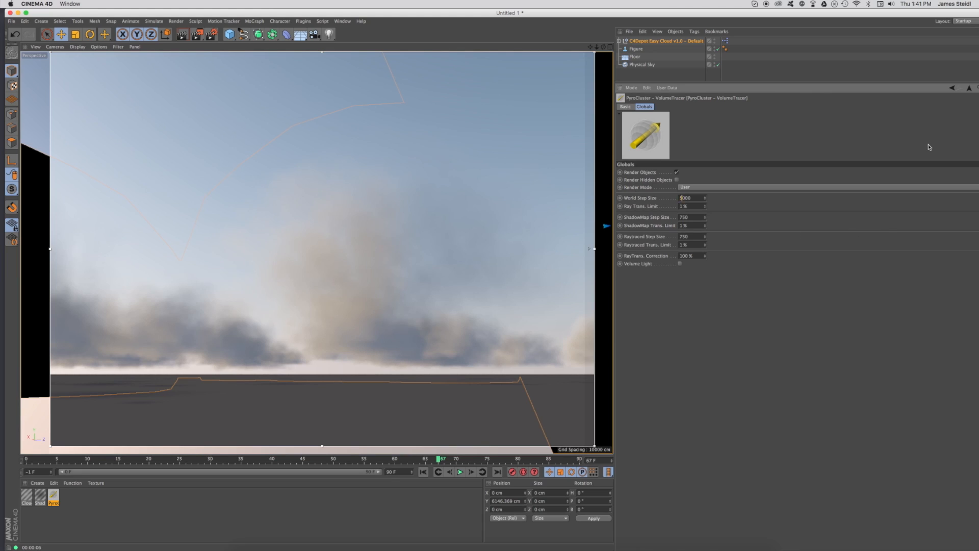
left_click(460, 471)
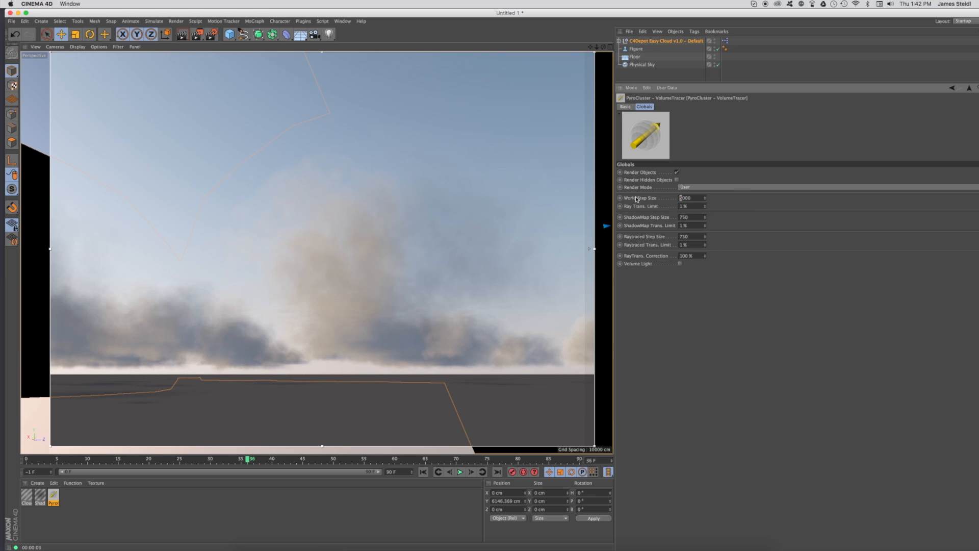
Set World Step Size to 2500 and replay from the start to rebuild the clouds
left_click(460, 471)
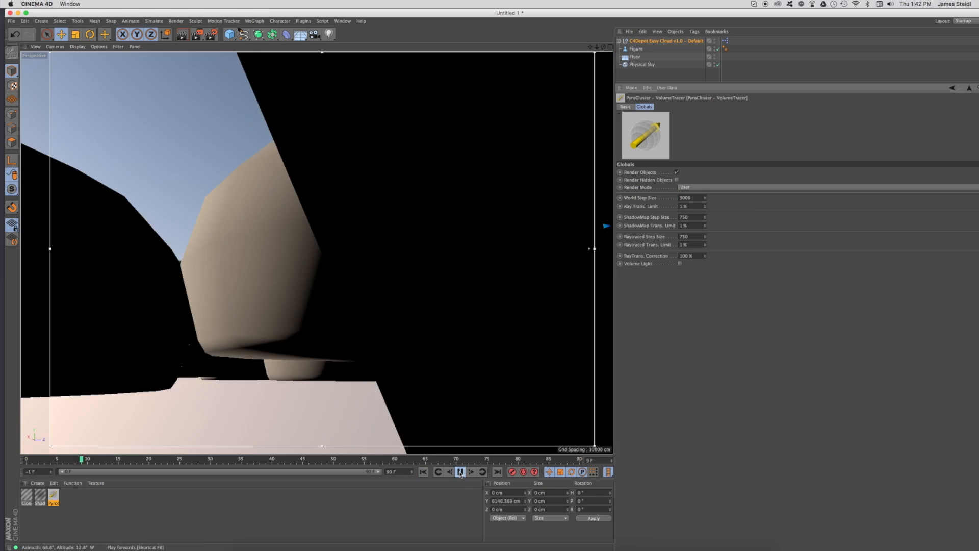
left_click(460, 471)
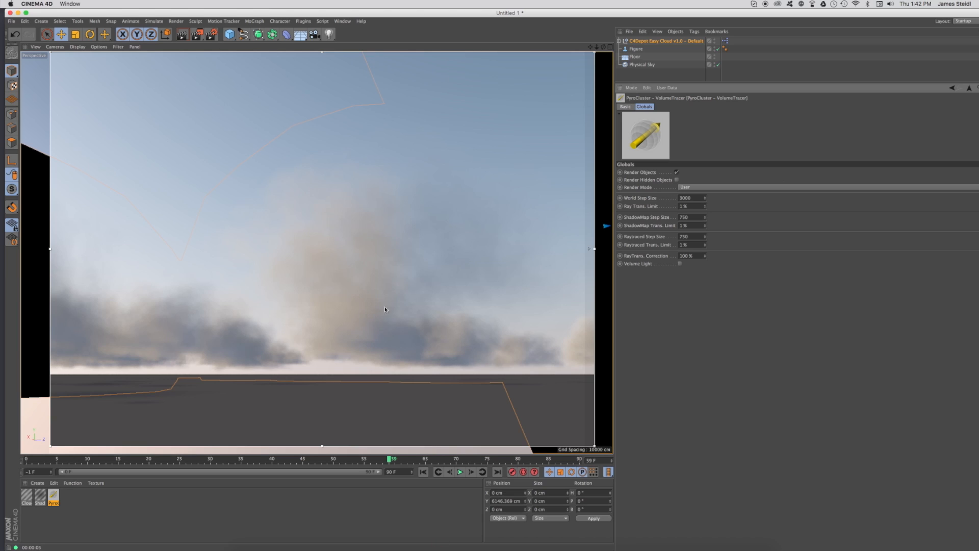
mouse_move(414, 324)
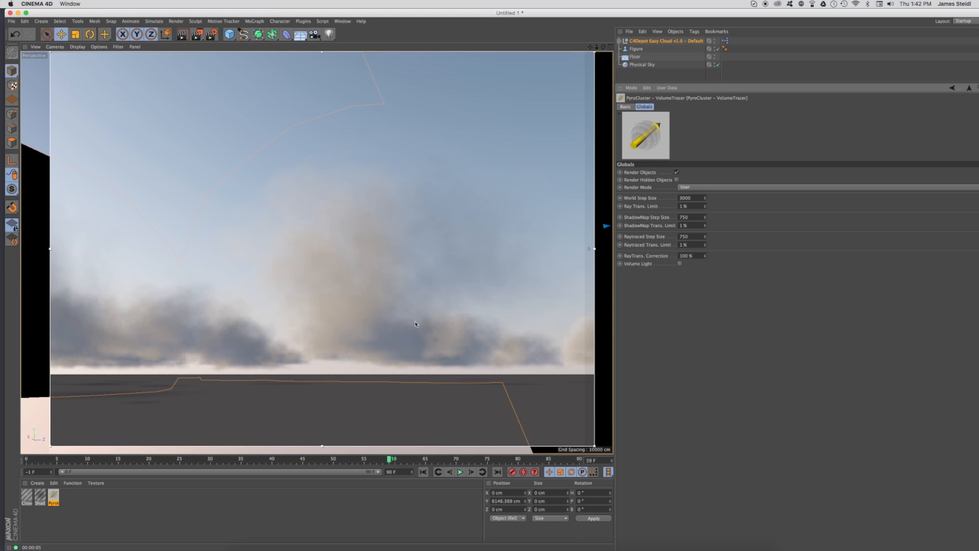
mouse_move(702, 232)
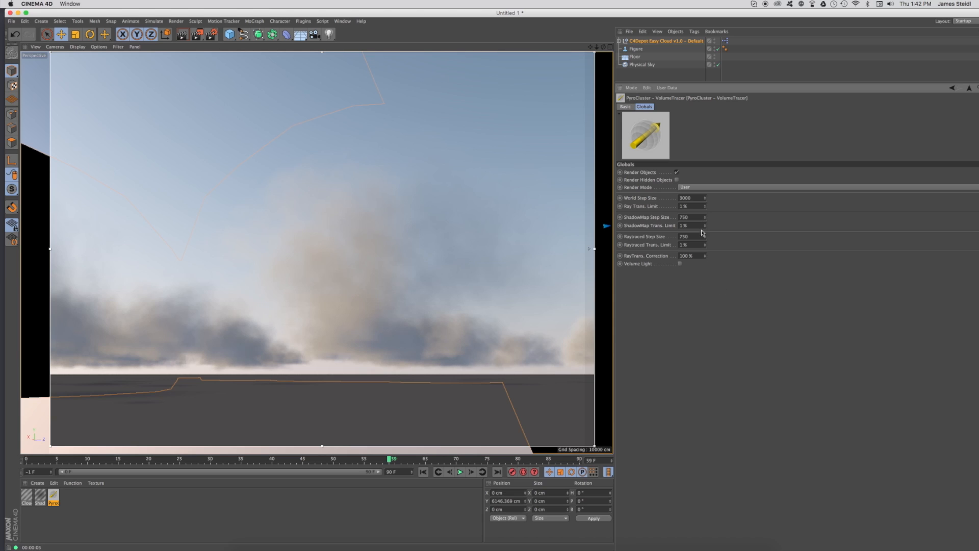
mouse_move(432, 246)
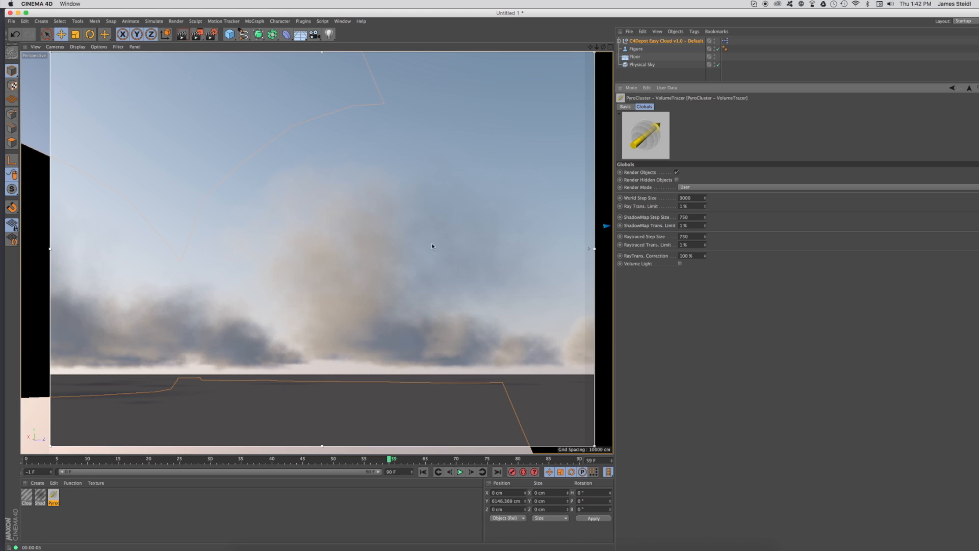
mouse_move(356, 323)
type("2500")
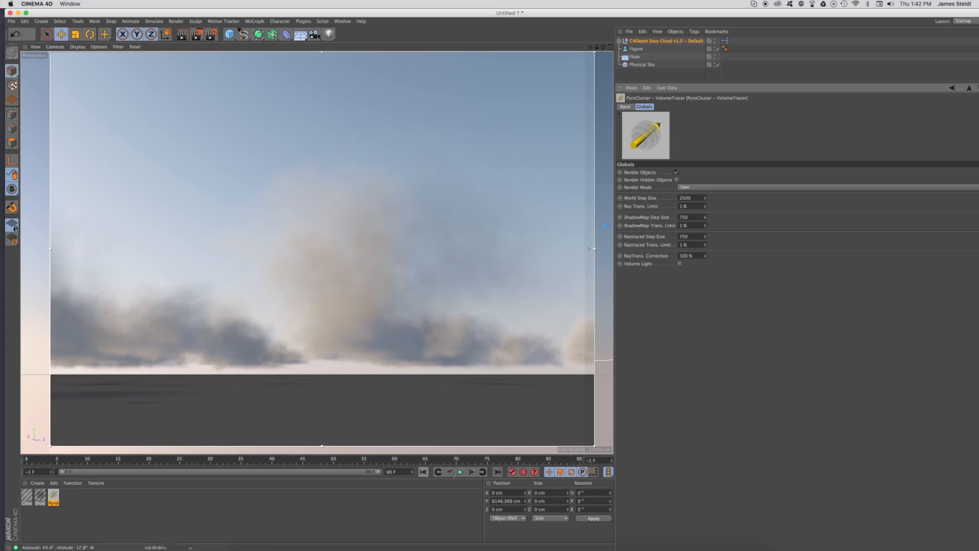
left_click(460, 471)
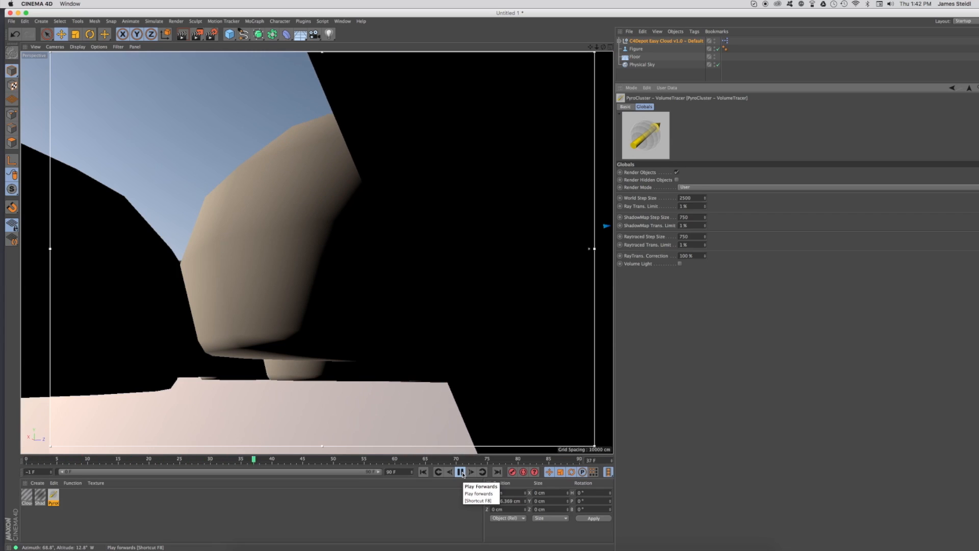
left_click(461, 471)
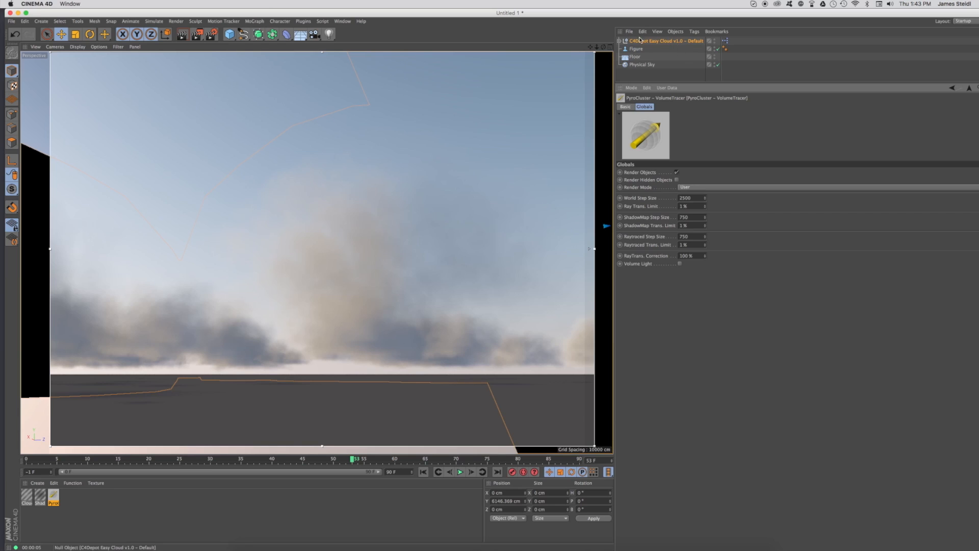
mouse_move(658, 41)
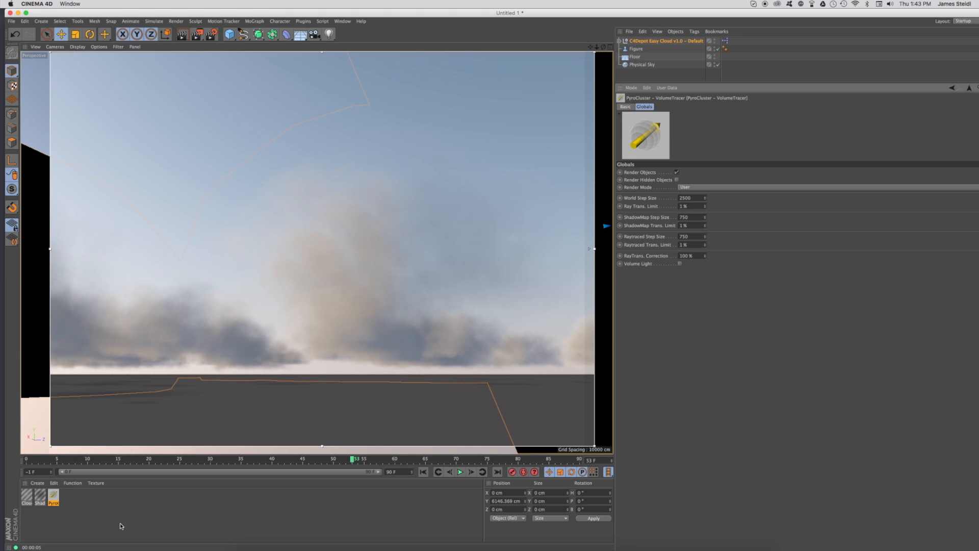
Deselect the VolumeTracer material so the attributes panel empties
left_click(53, 494)
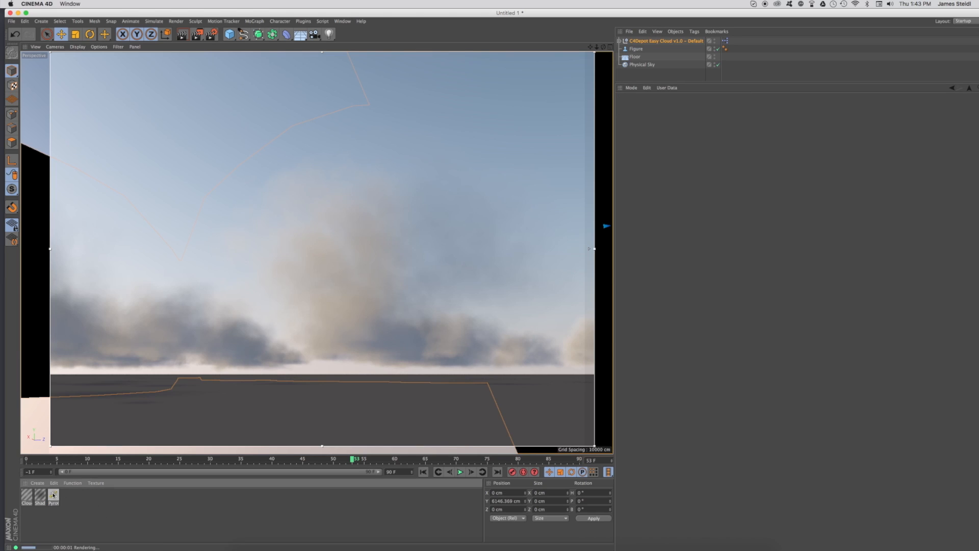
left_click(53, 495)
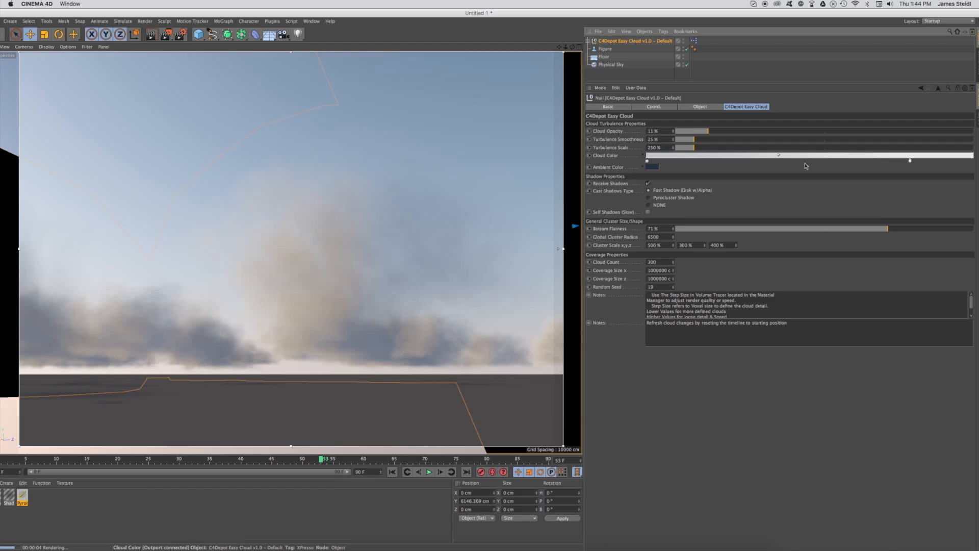
mouse_move(909, 160)
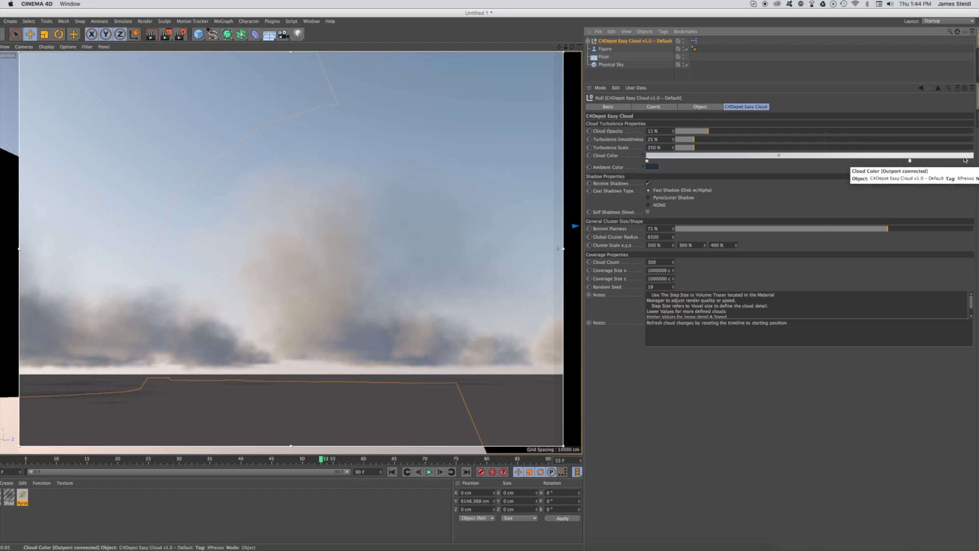
Tint the cloud colour gradient orange at the bright end and a darker teal on the ambient colour
left_click(652, 155)
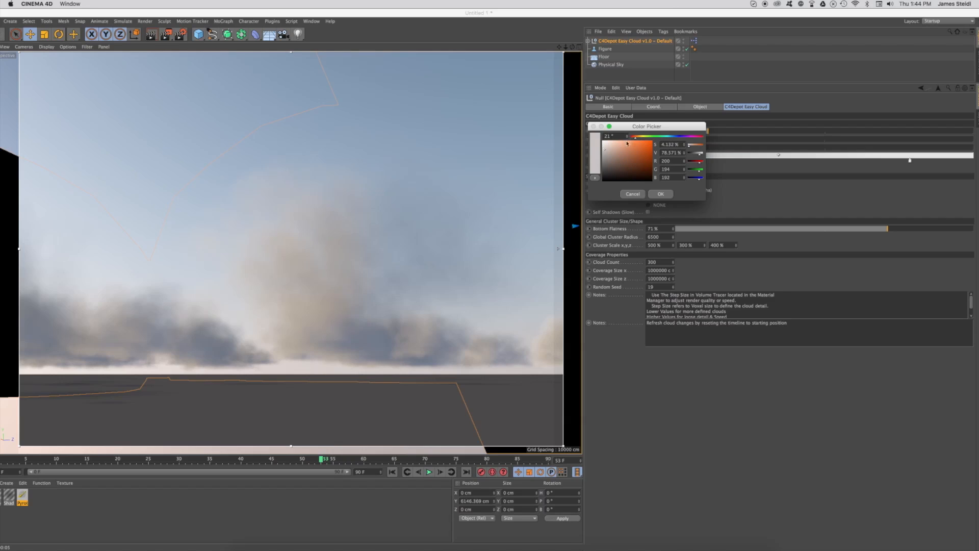
left_click(659, 194)
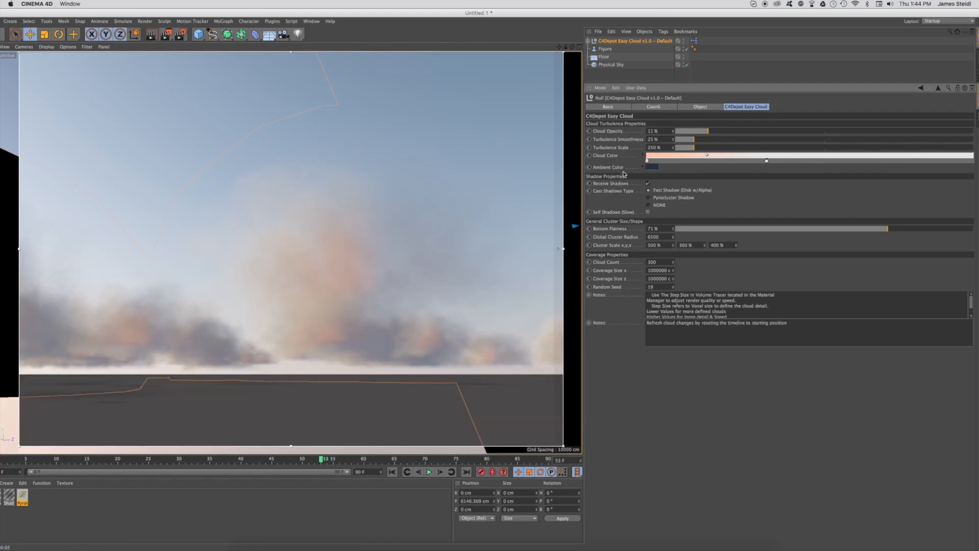
left_click(652, 166)
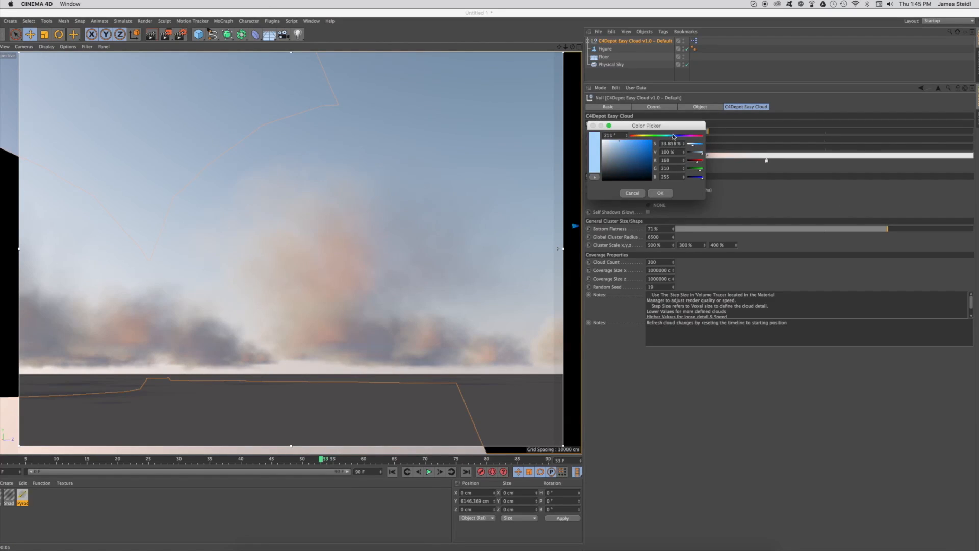
left_click(624, 168)
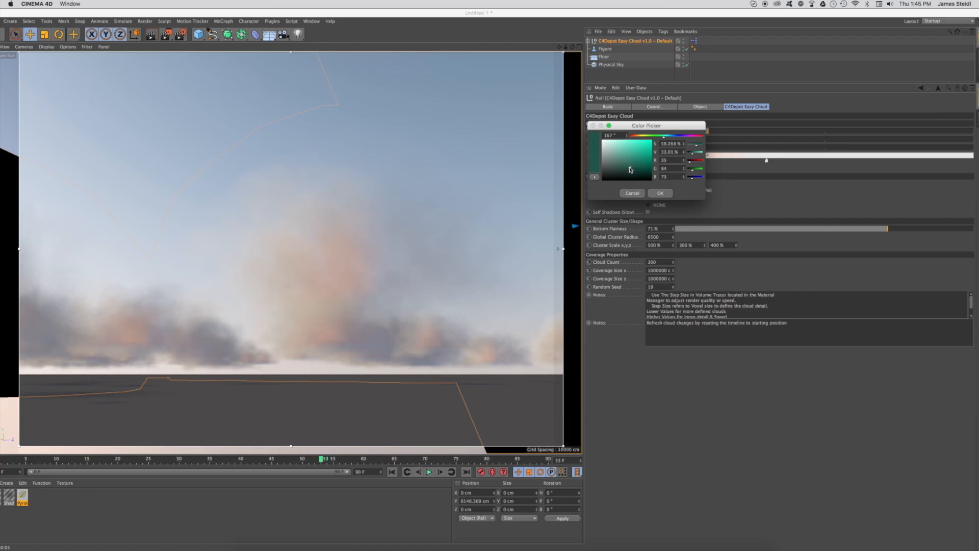
left_click(631, 192)
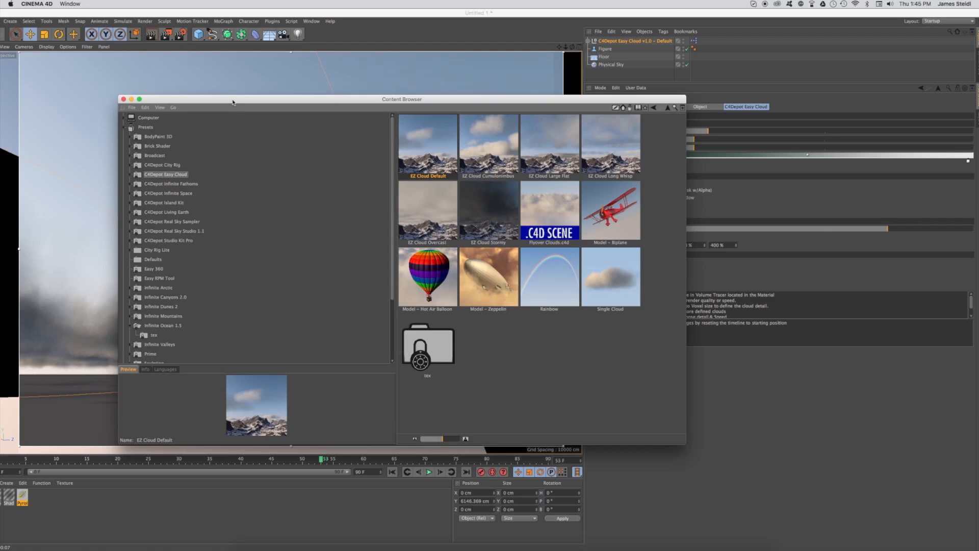
mouse_move(587, 283)
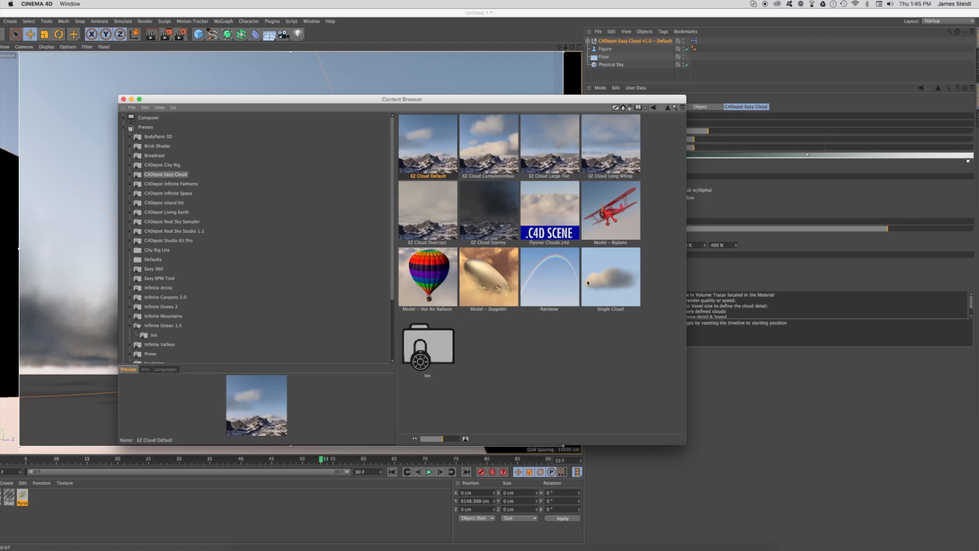
Add the Rainbow preset from the C4Depot Easy Cloud library to the scene
double_click(549, 277)
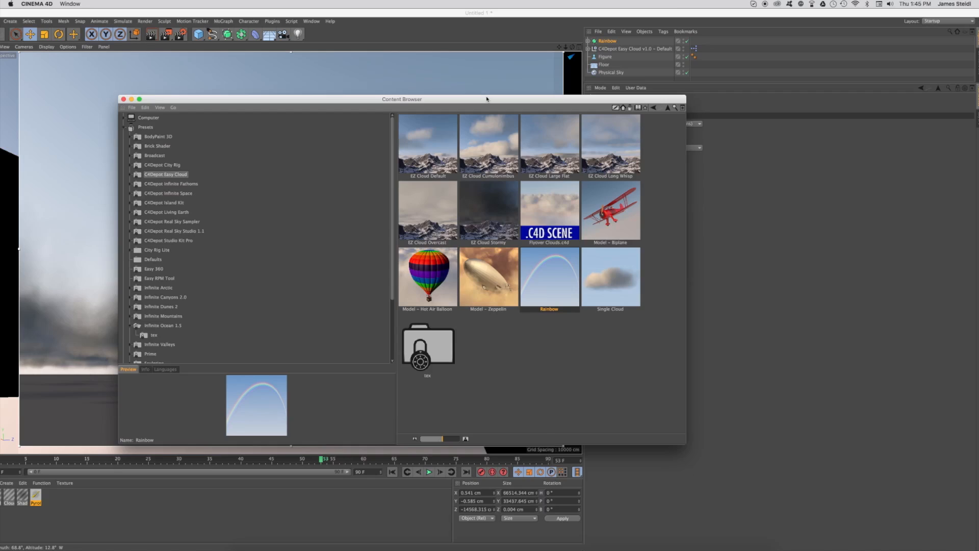